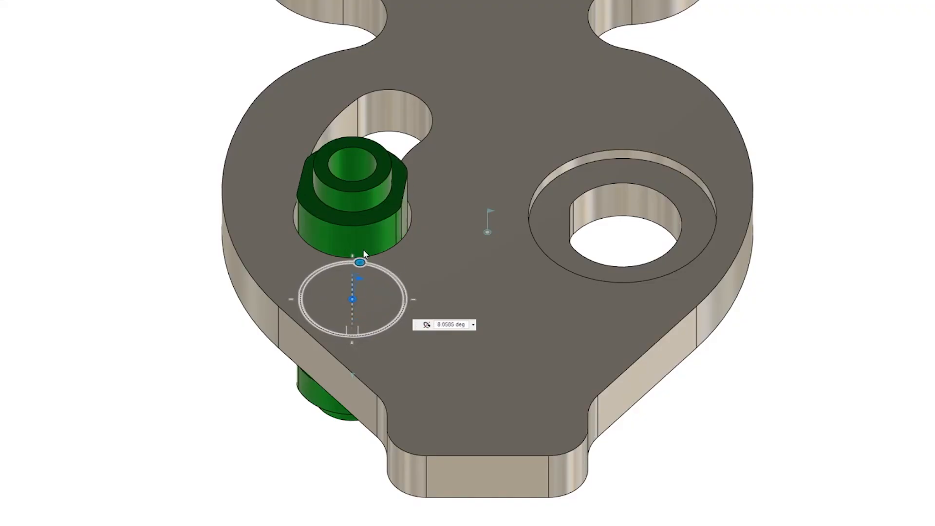
# Step: Drag the rotate ring to turn the green pin about 8 degrees in the plate's hole
pyautogui.moveTo(362, 262); pyautogui.dragTo(386, 272)
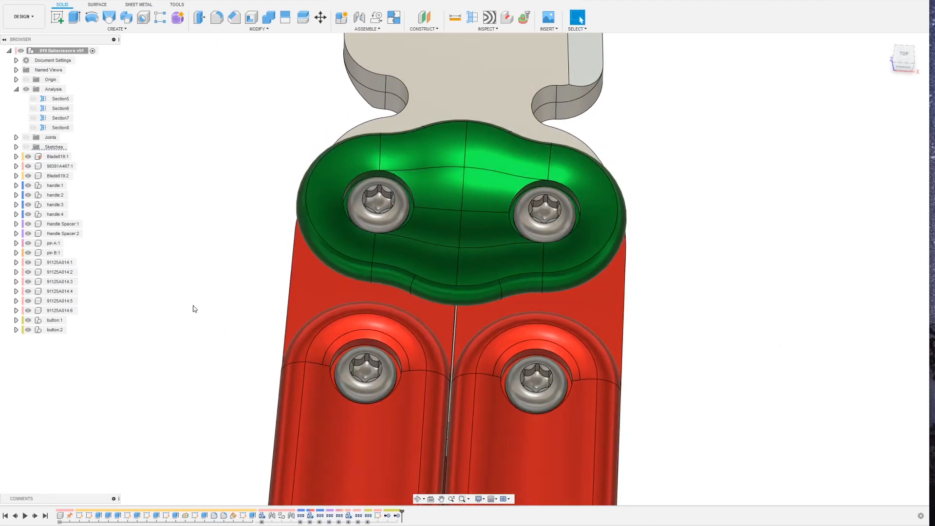
pyautogui.click(33, 118)
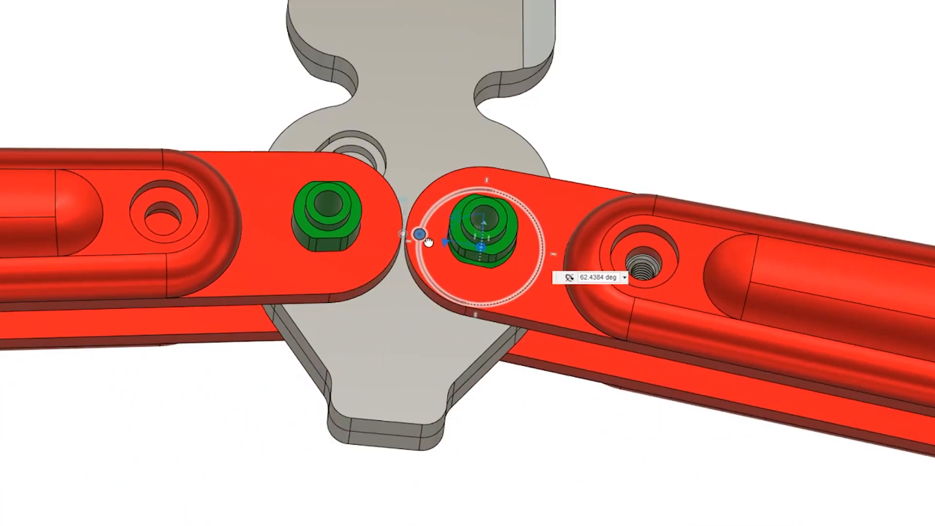
# Step: Spin the green flatted pin a quarter turn, then back to about 3 degrees
pyautogui.moveTo(420, 233); pyautogui.dragTo(477, 188)
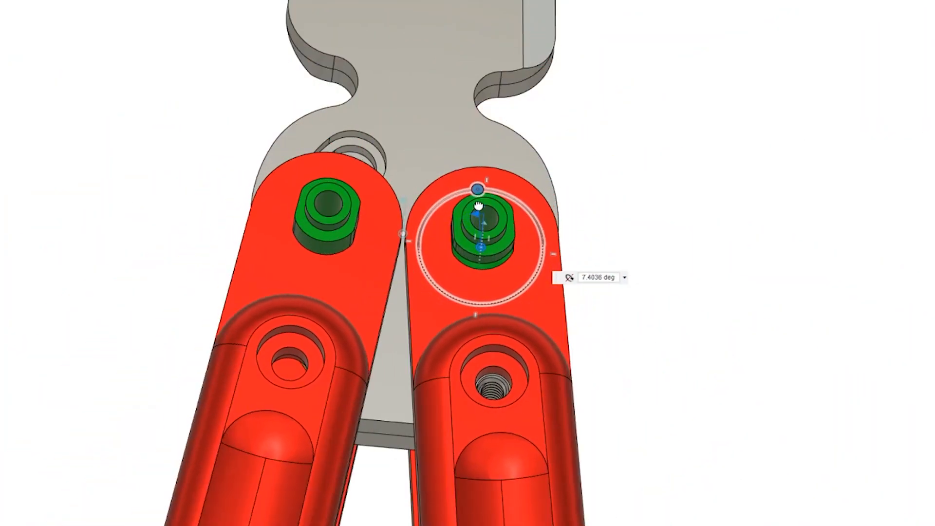
pyautogui.moveTo(477, 206); pyautogui.dragTo(395, 323)
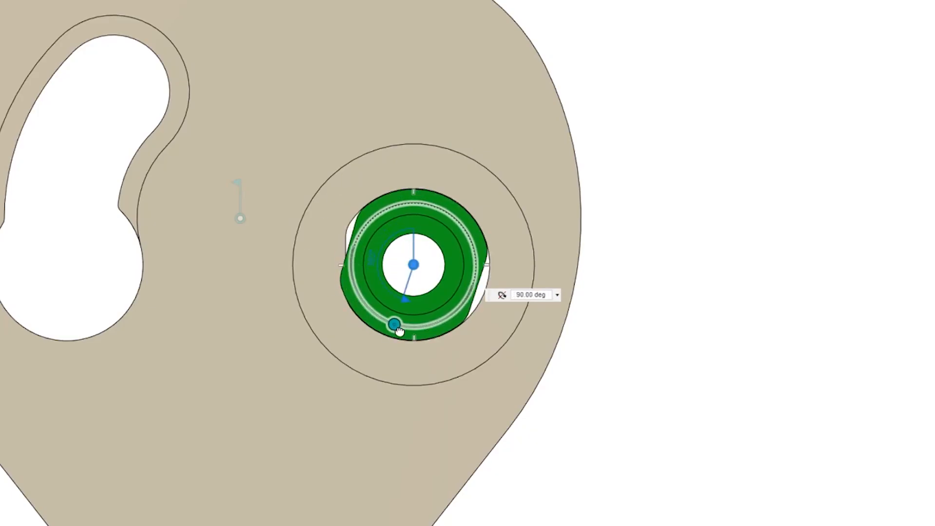
pyautogui.moveTo(396, 325); pyautogui.dragTo(403, 202)
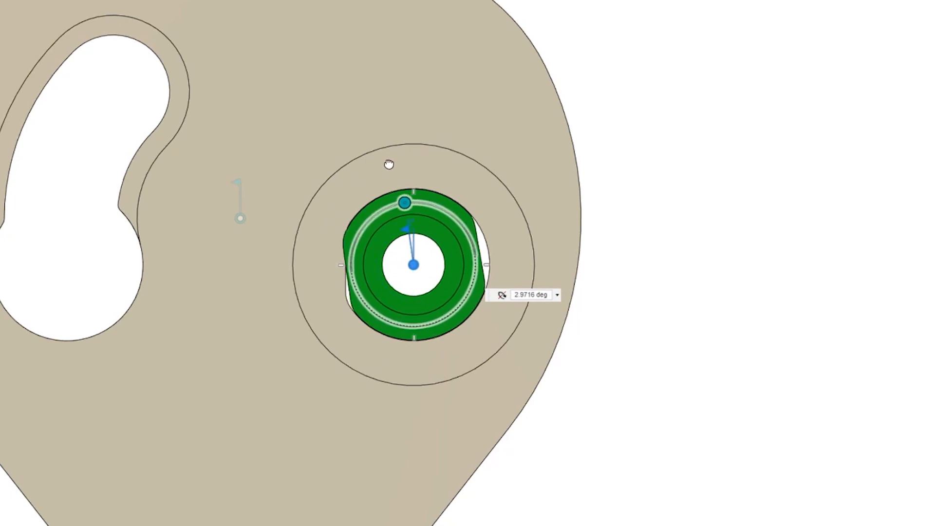